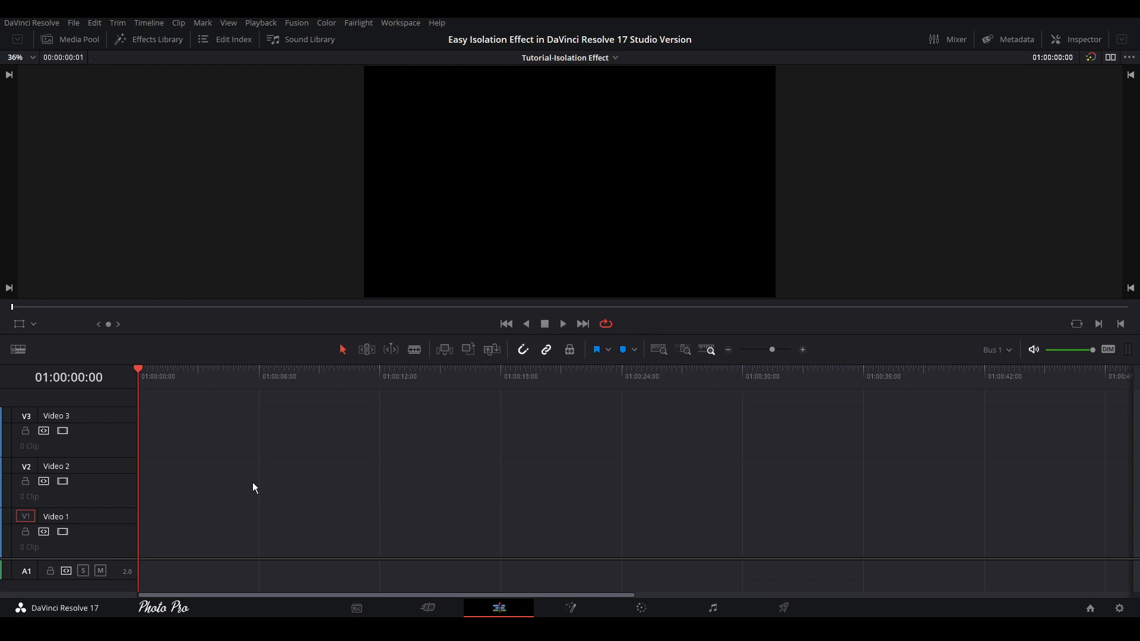
mouse_move(263, 216)
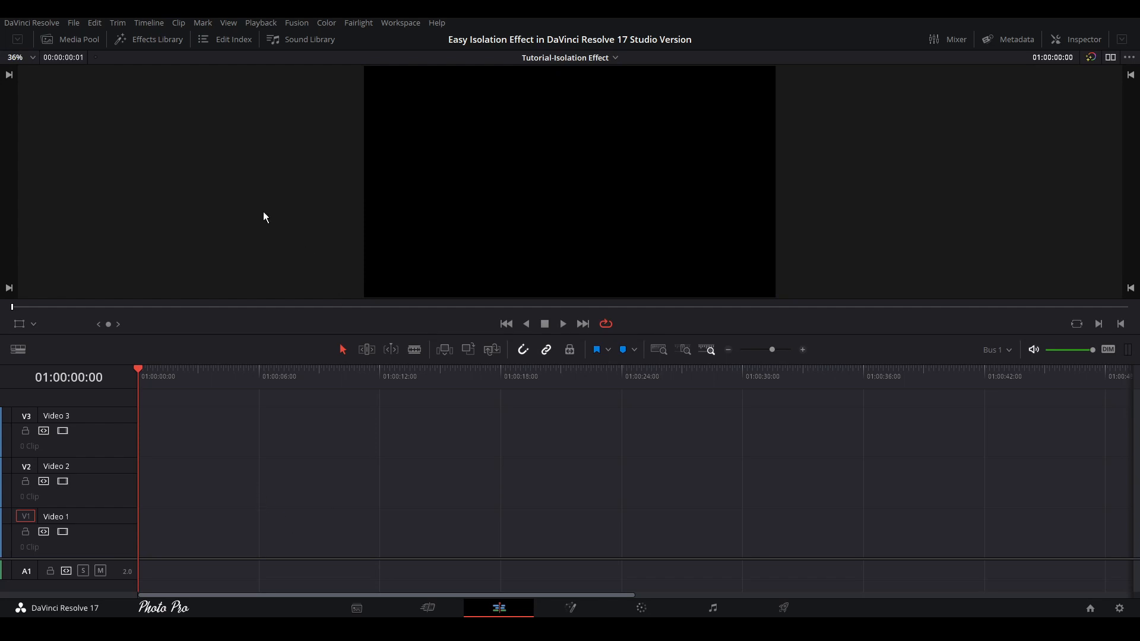
mouse_move(71, 40)
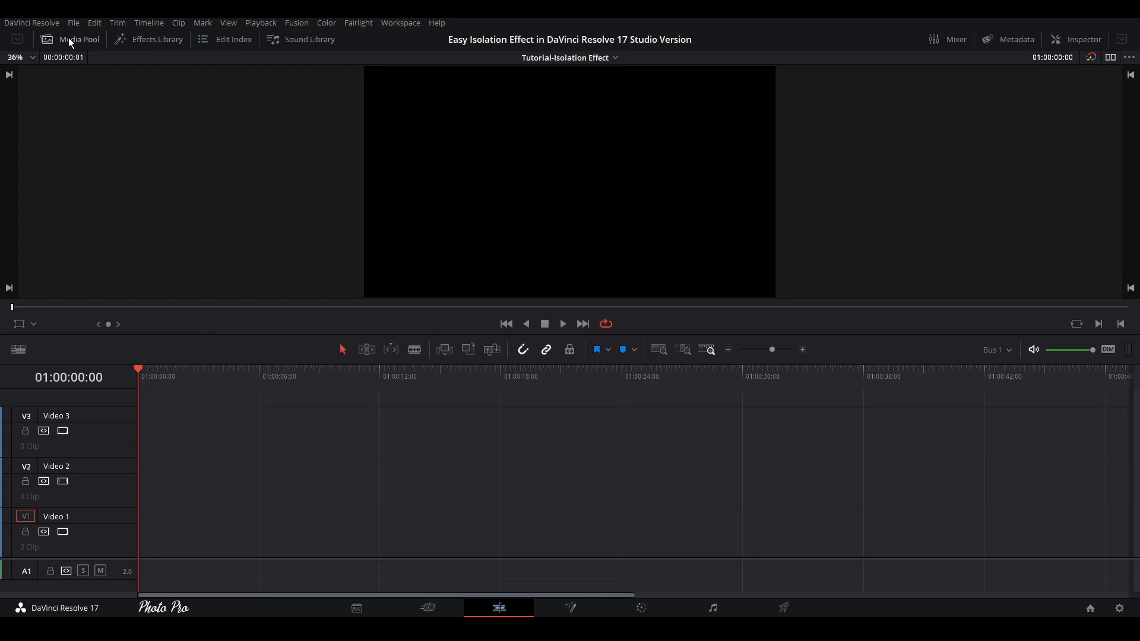
Import production ID_4811927.mp4 from the Media Pool onto the Video 1 track
left_click(71, 39)
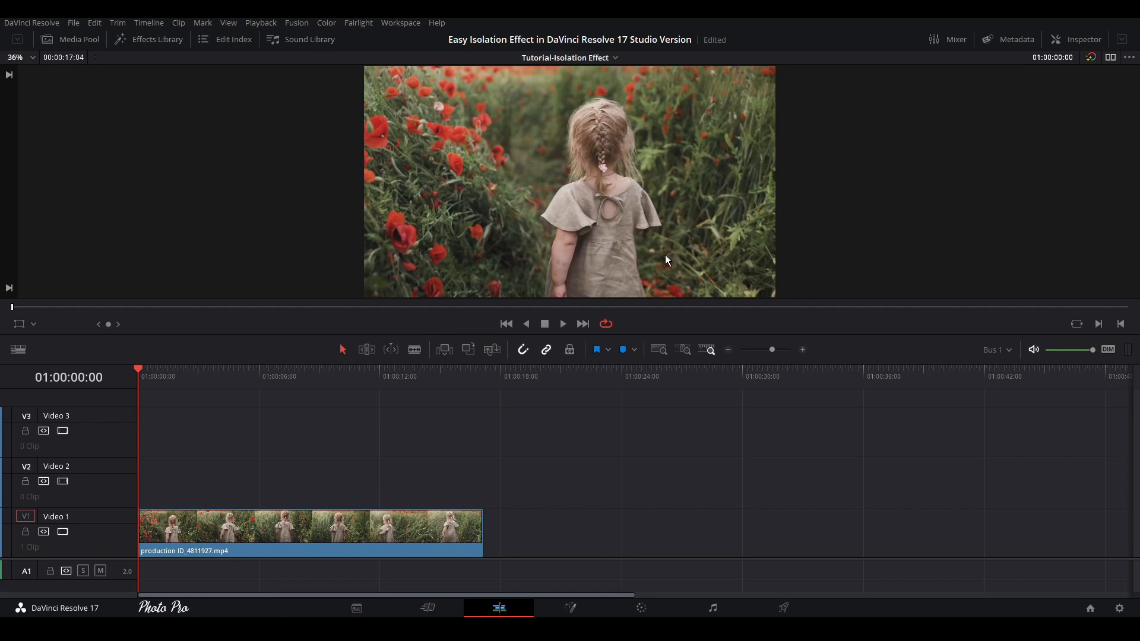
left_click(305, 369)
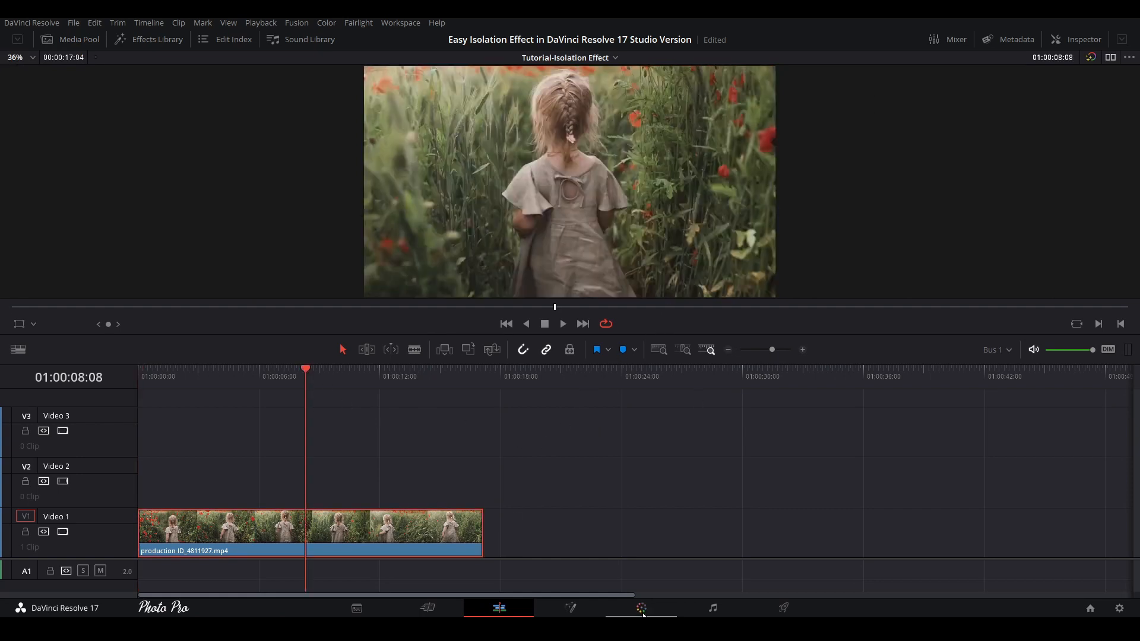
Select the girl-in-poppies clip and open it on the Color page
left_click(411, 536)
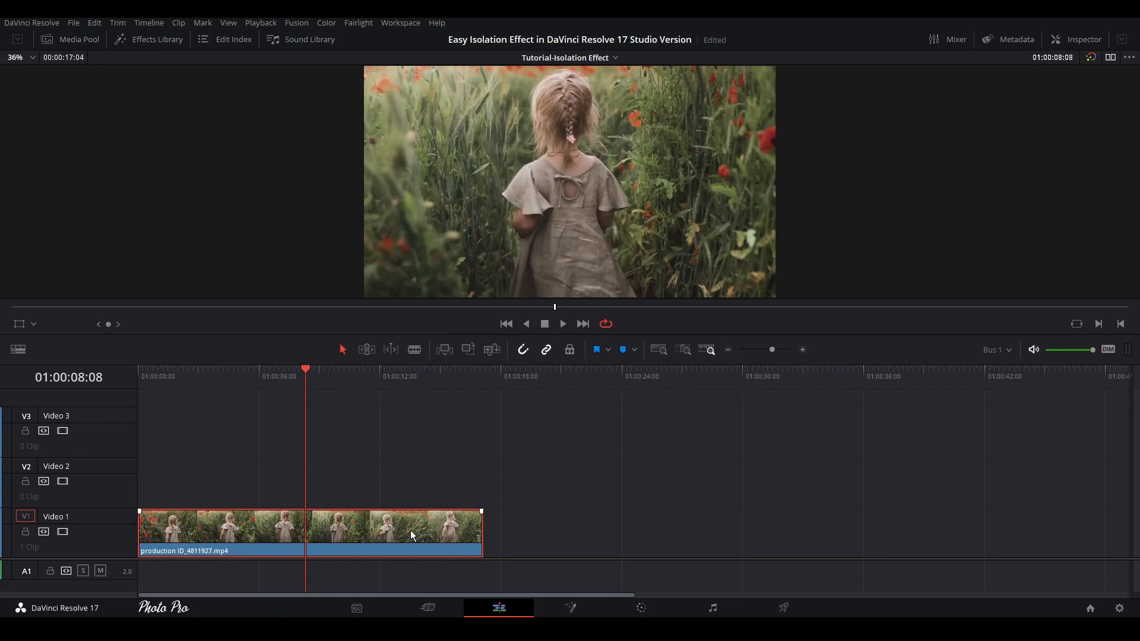
left_click(641, 608)
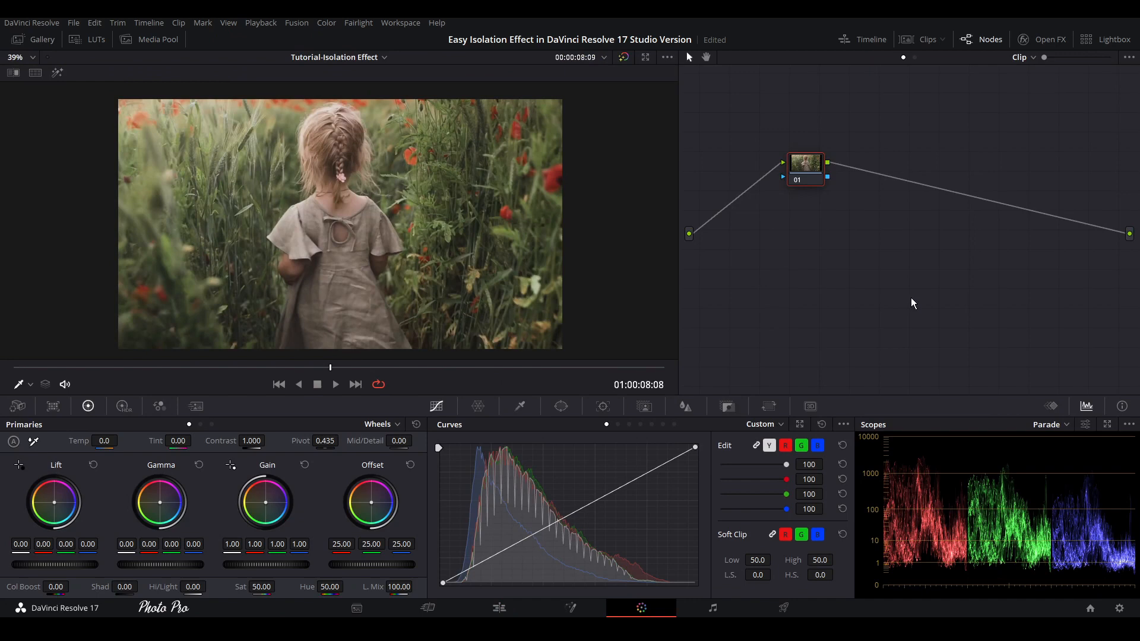
On node 01, slightly darken Lift, lift midtones and lower Gain
left_click_drag(805, 165, 743, 179)
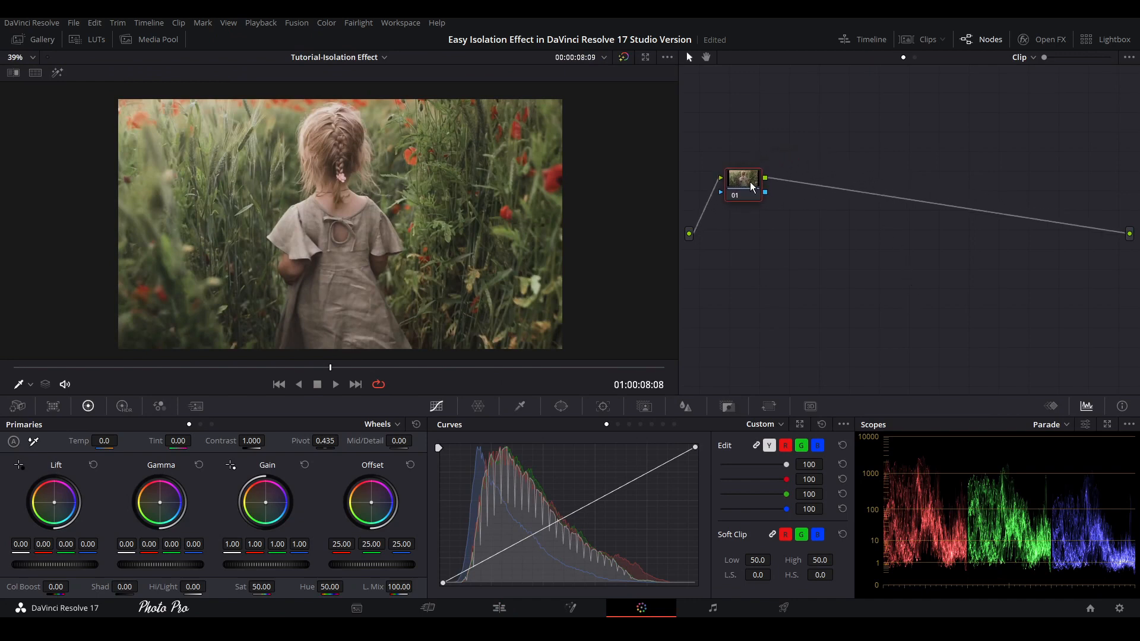
mouse_move(749, 206)
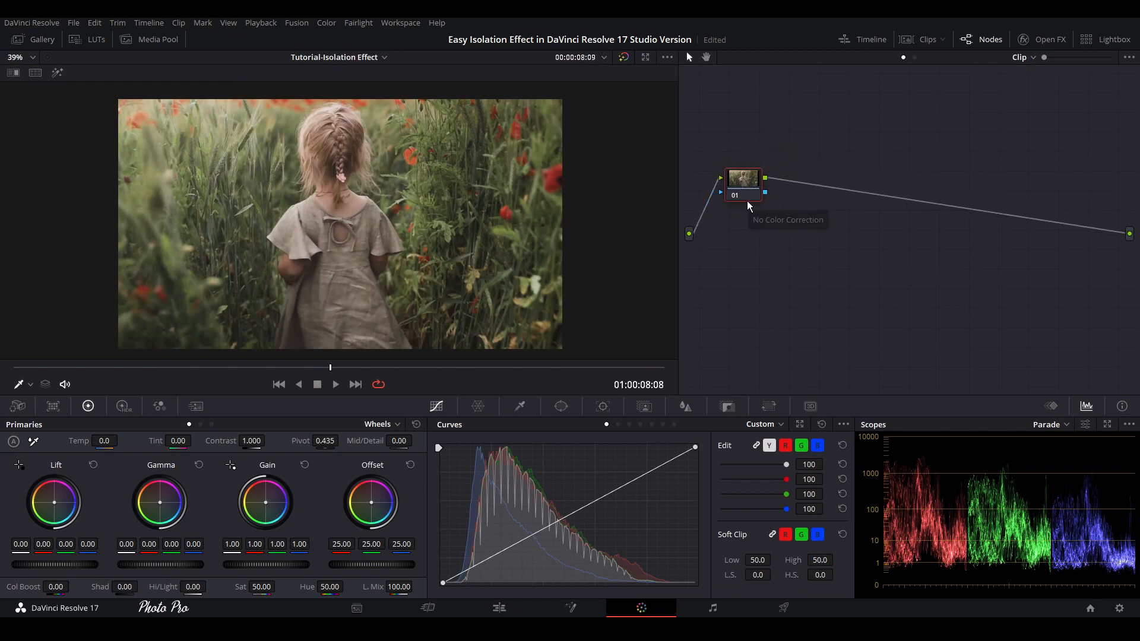
mouse_move(760, 247)
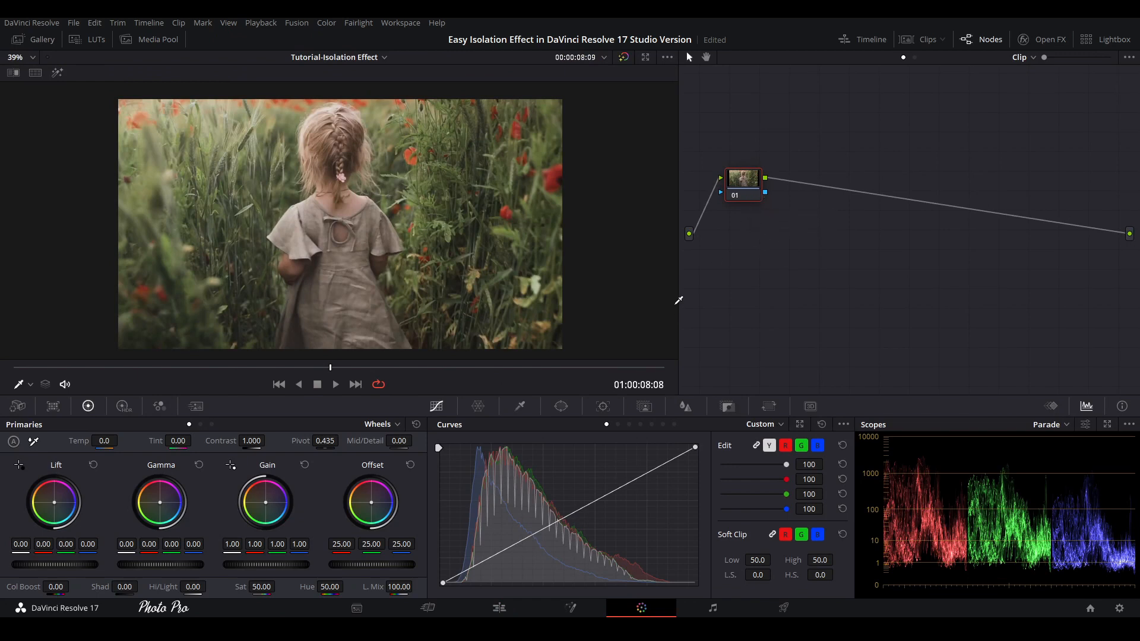
mouse_move(326, 553)
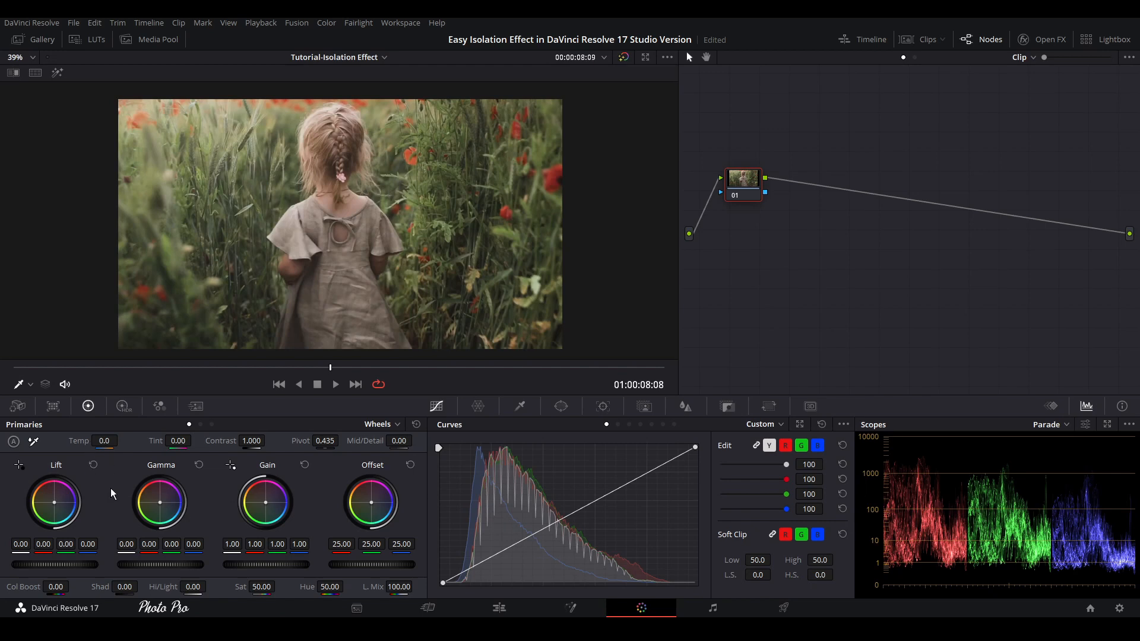
mouse_move(416, 437)
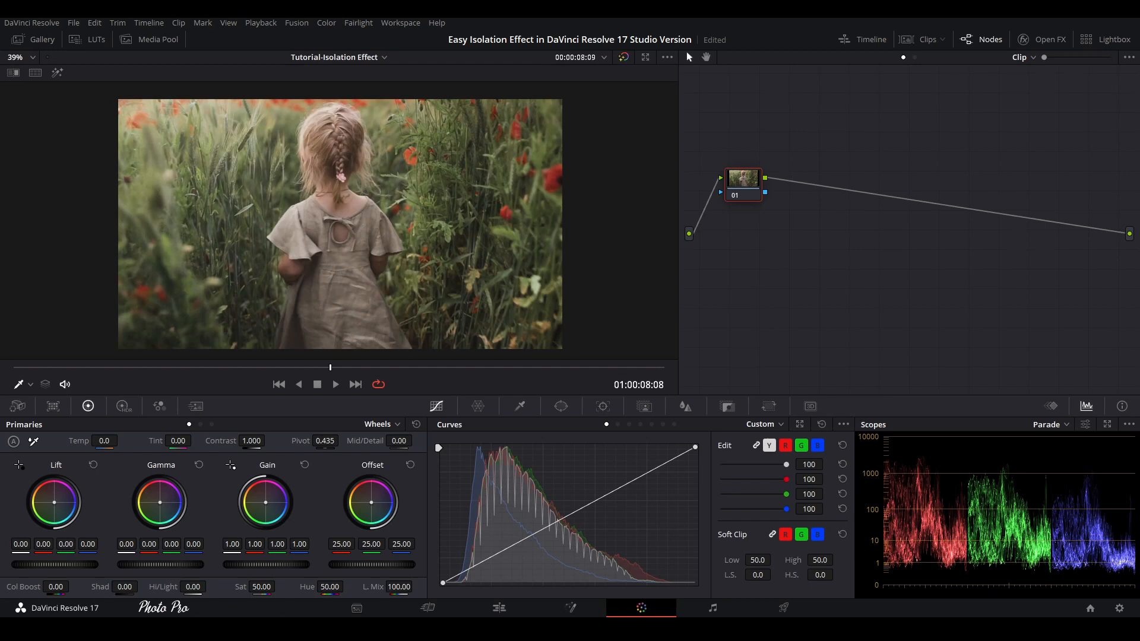
left_click_drag(53, 502, 53, 506)
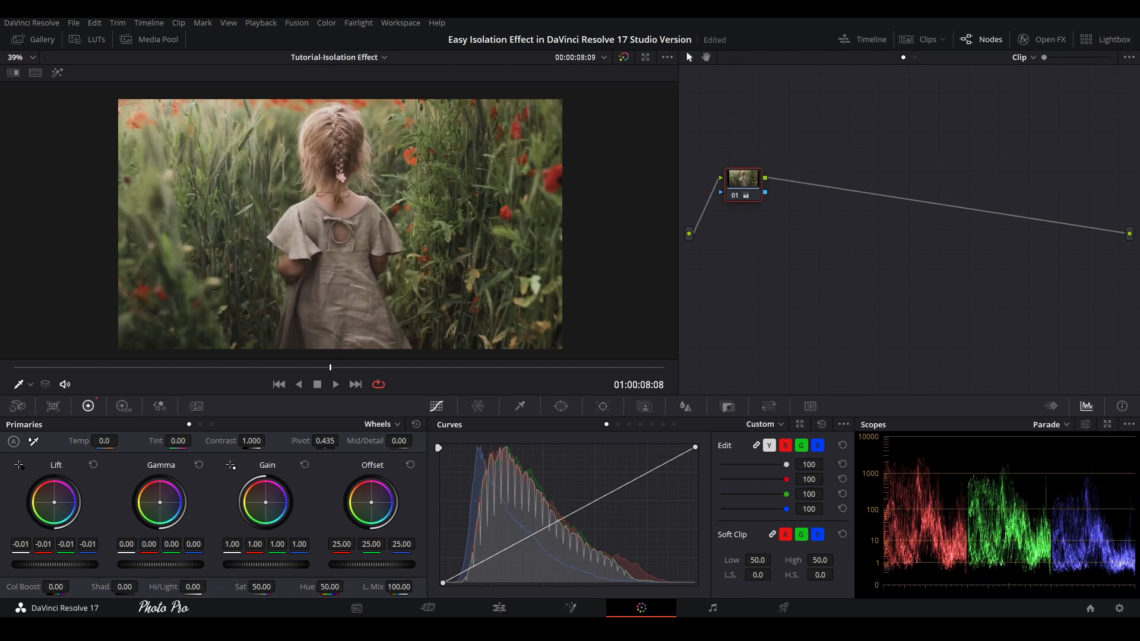
left_click_drag(159, 502, 160, 499)
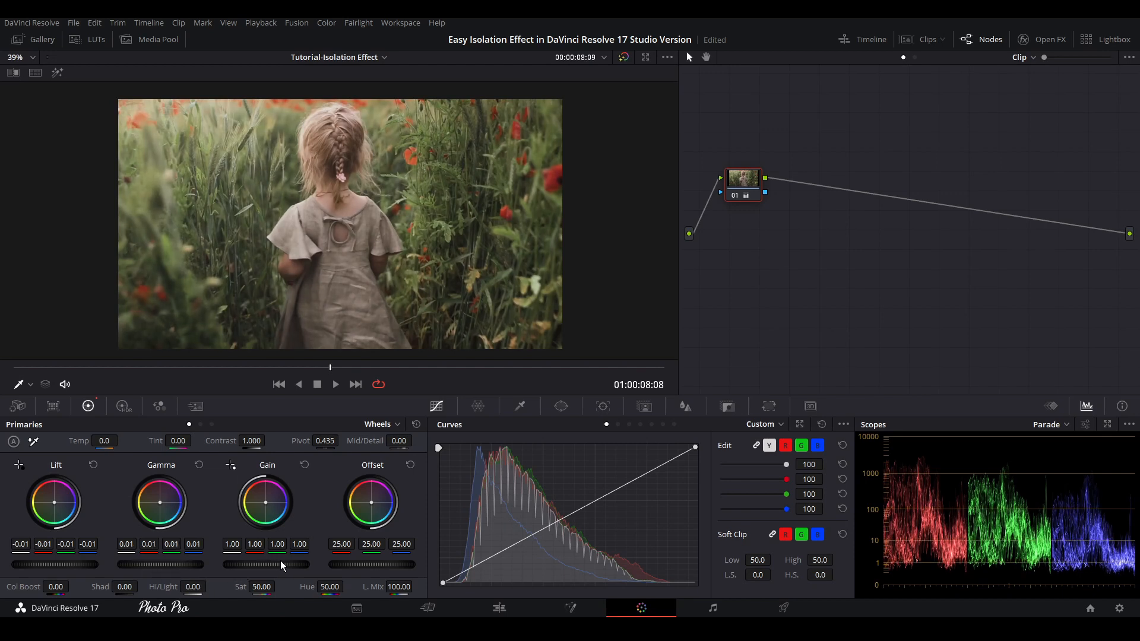
left_click_drag(298, 565, 267, 564)
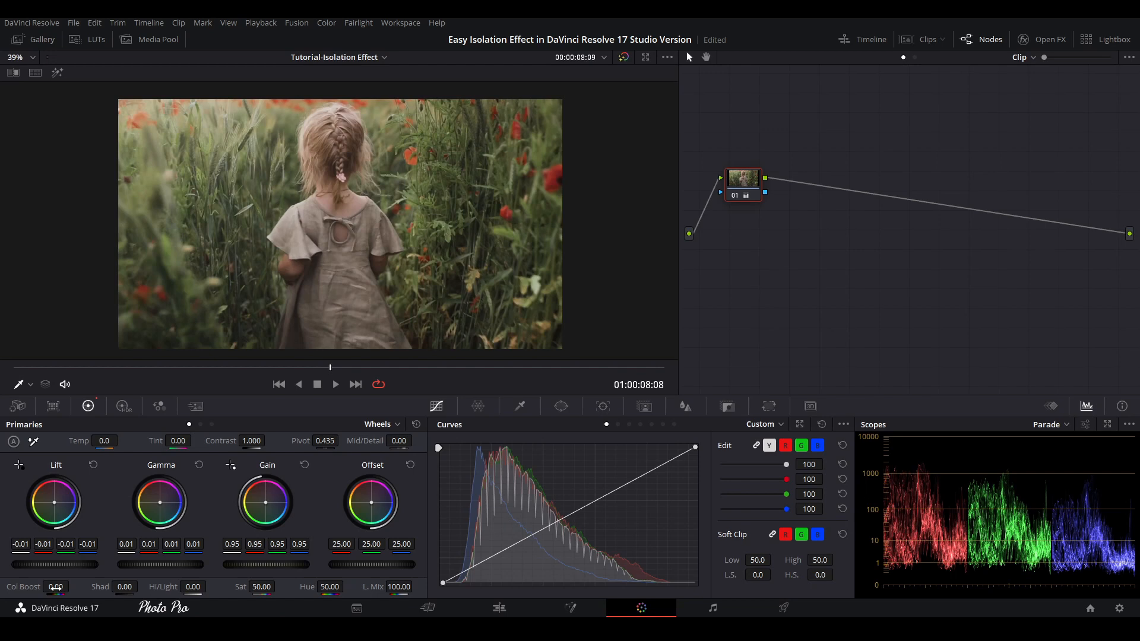
Set Saturation to 36.8, Contrast to 1.062 and Temp to -990
left_click(55, 587)
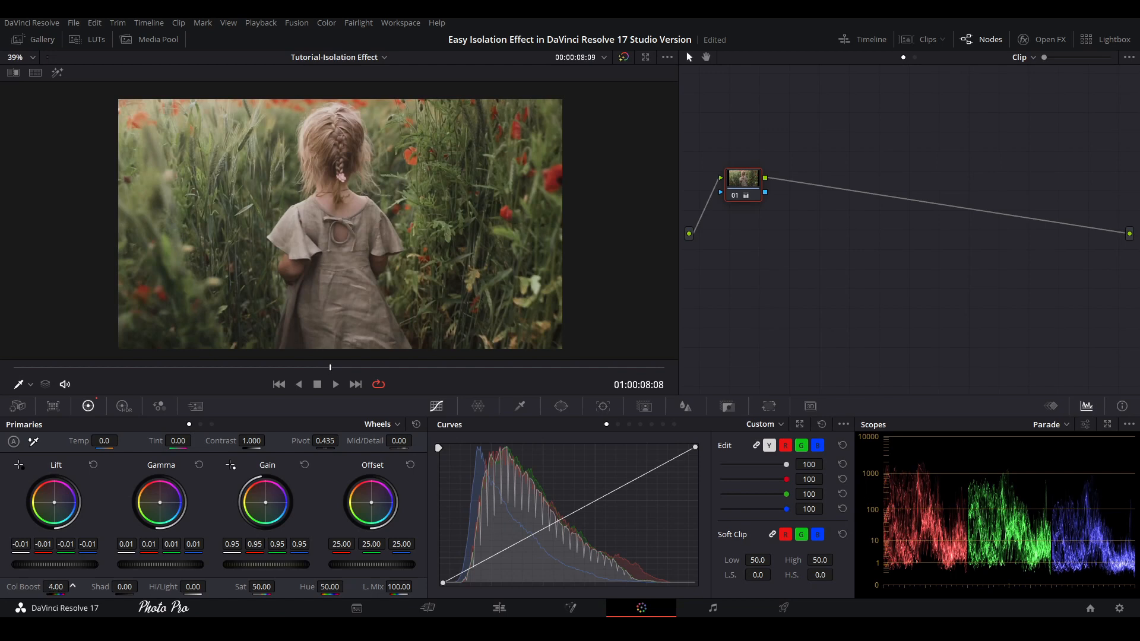
mouse_move(108, 602)
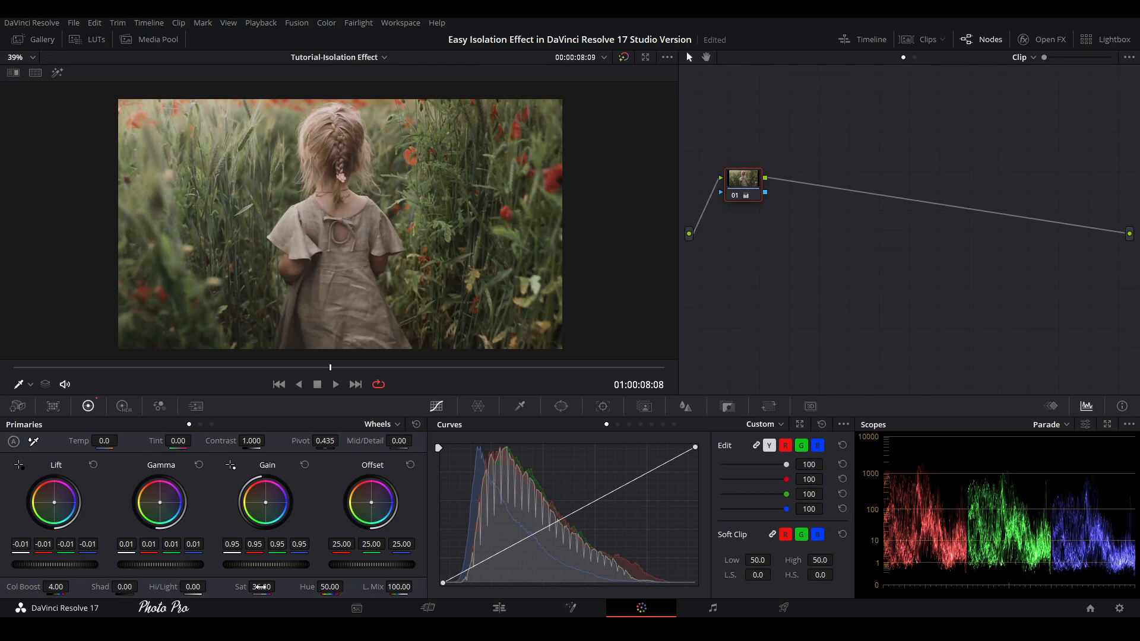
left_click_drag(243, 586, 262, 586)
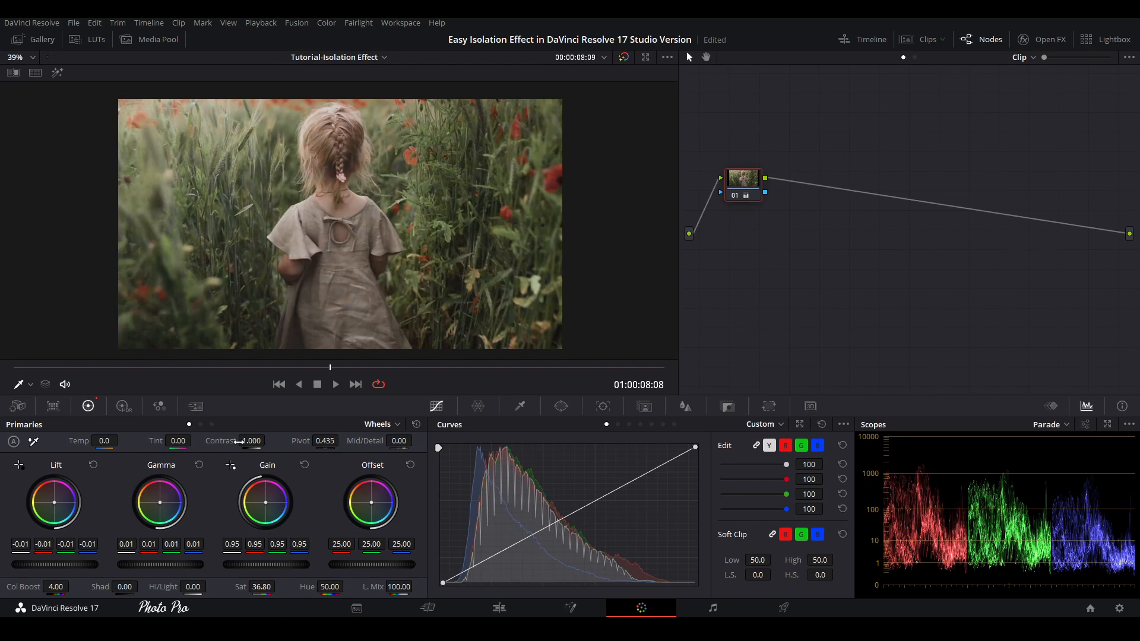
left_click_drag(250, 441, 258, 437)
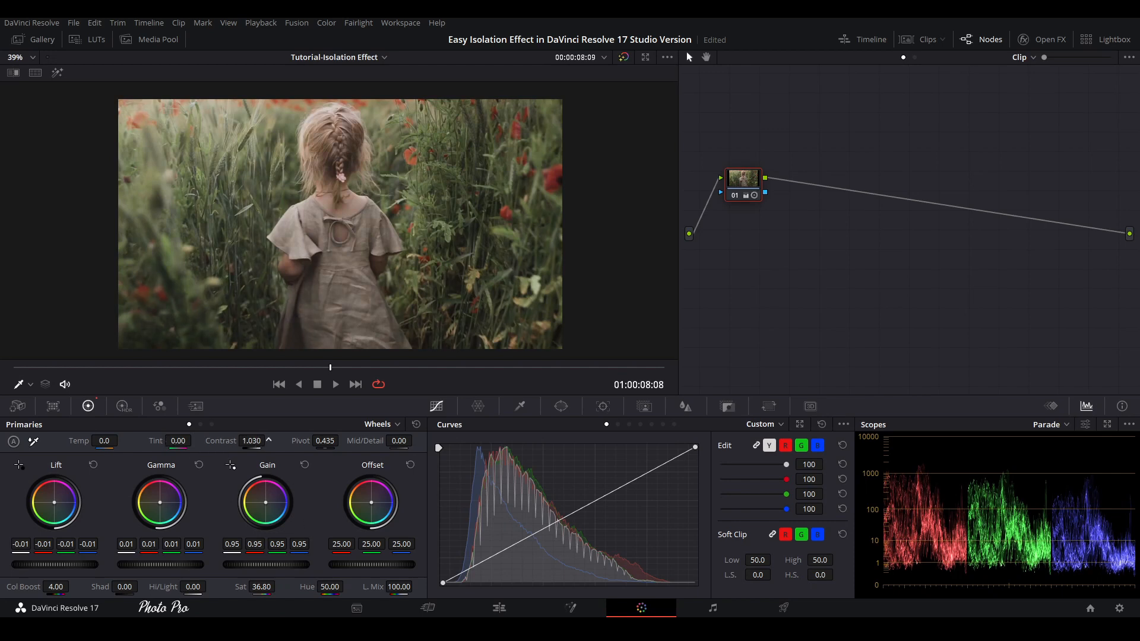
left_click_drag(250, 441, 262, 440)
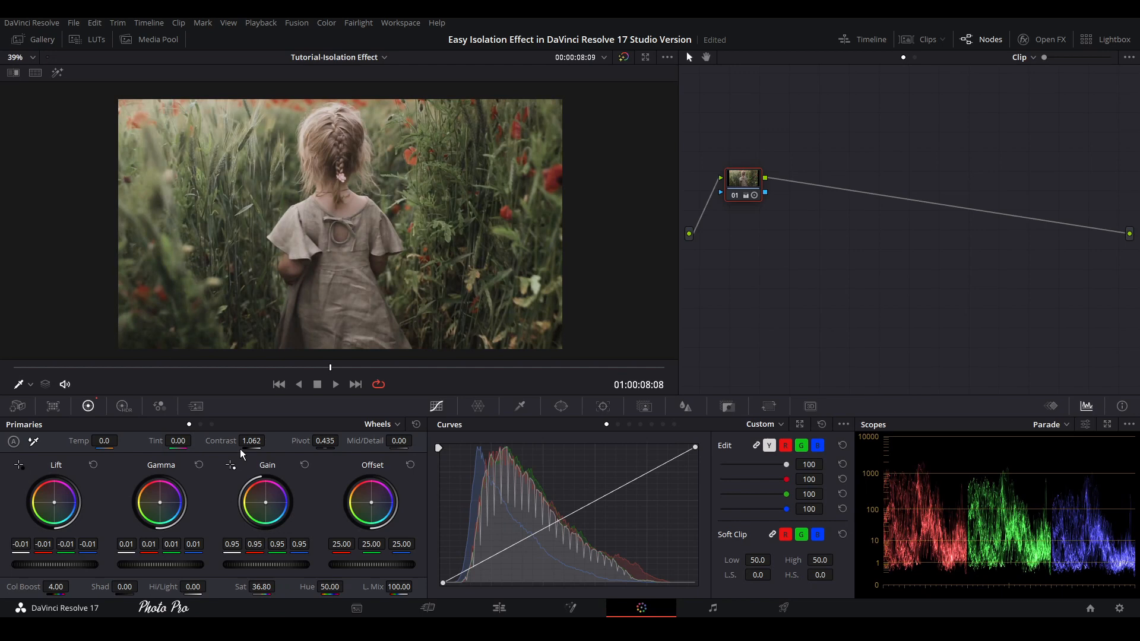
left_click(103, 442)
type("-990")
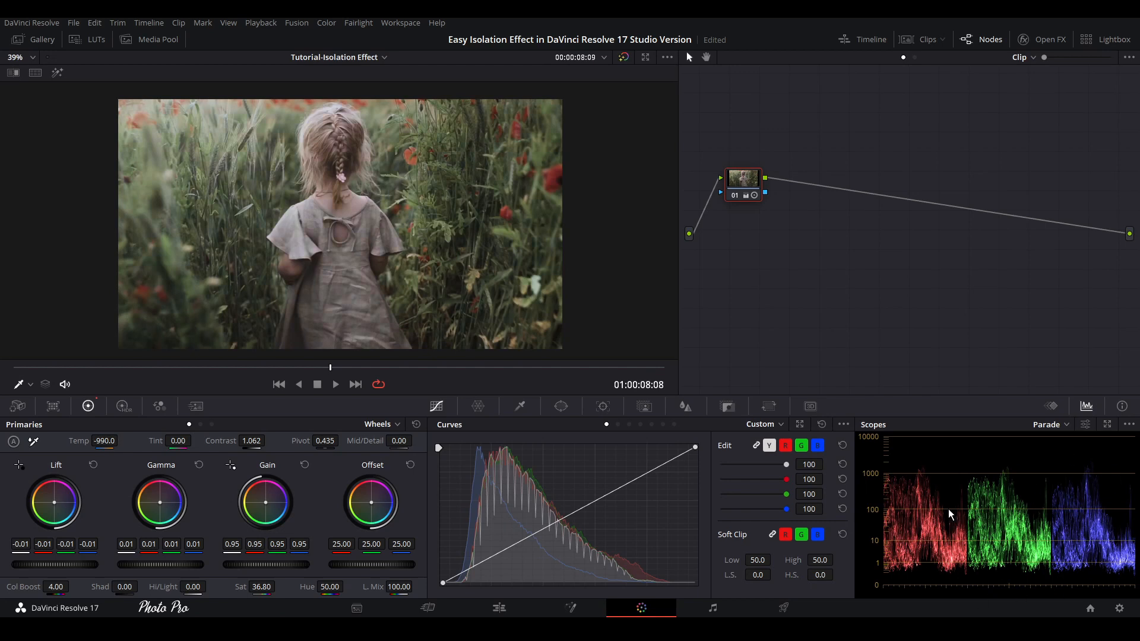
mouse_move(858, 579)
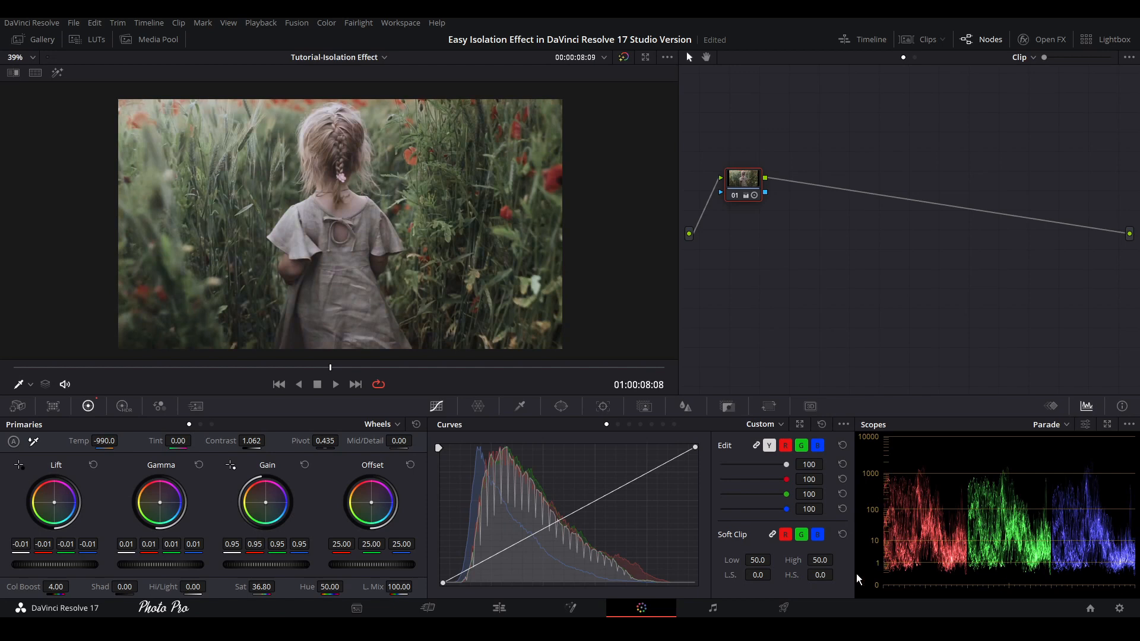
mouse_move(739, 246)
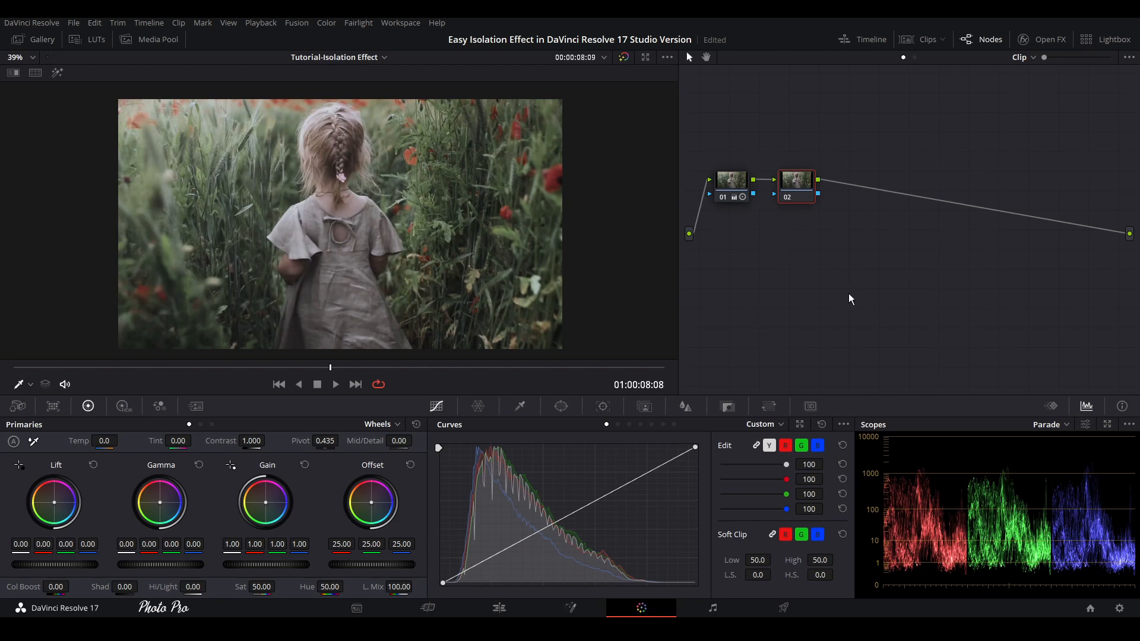
mouse_move(644, 406)
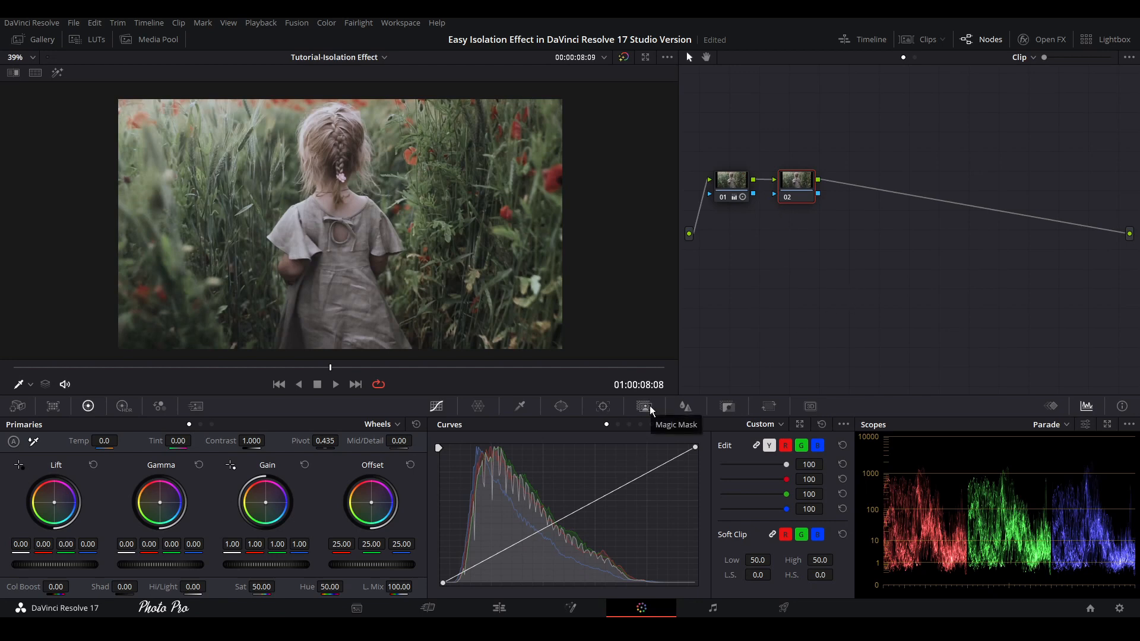
Add serial node 02 and open the Magic Mask palette on it
left_click(644, 406)
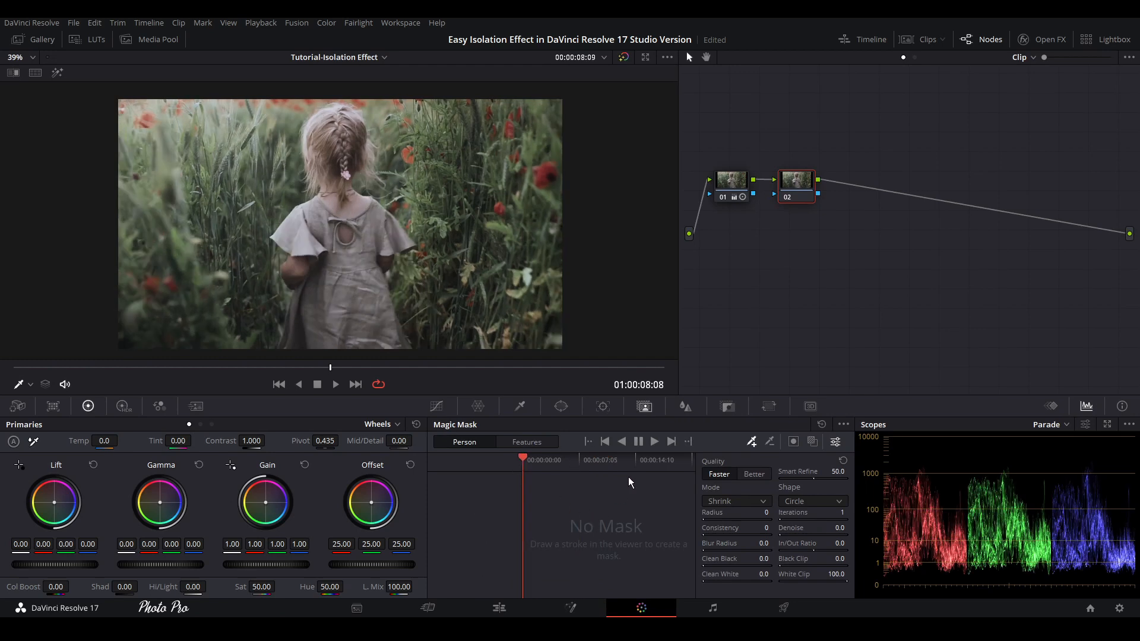
mouse_move(621, 526)
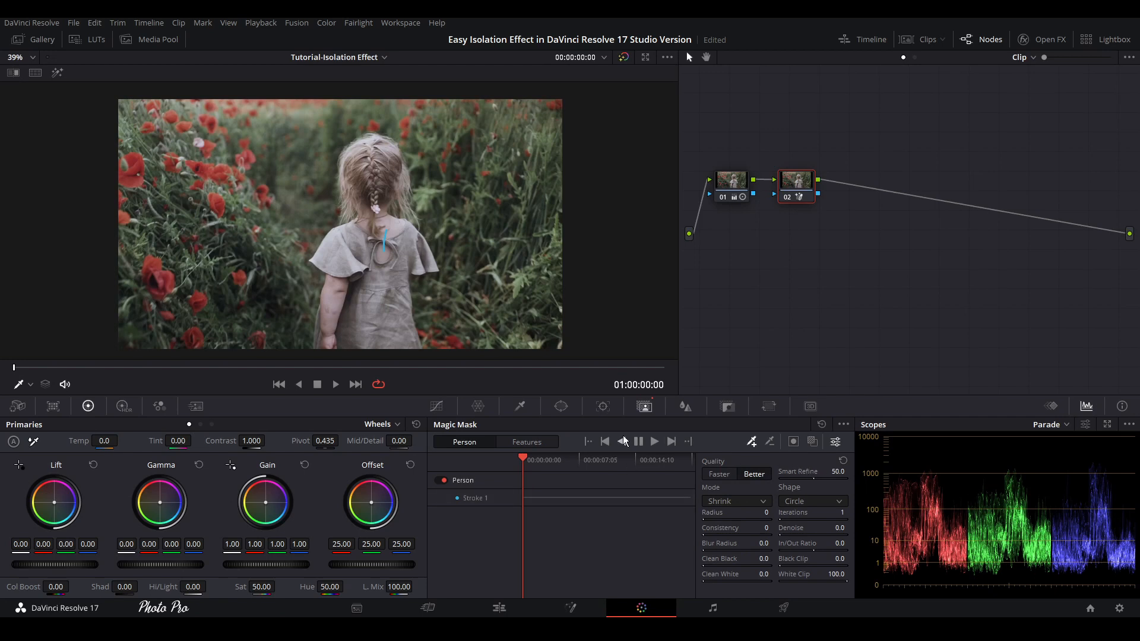
Draw a Better-quality Person stroke on the girl and track it forward through the clip
left_click(652, 441)
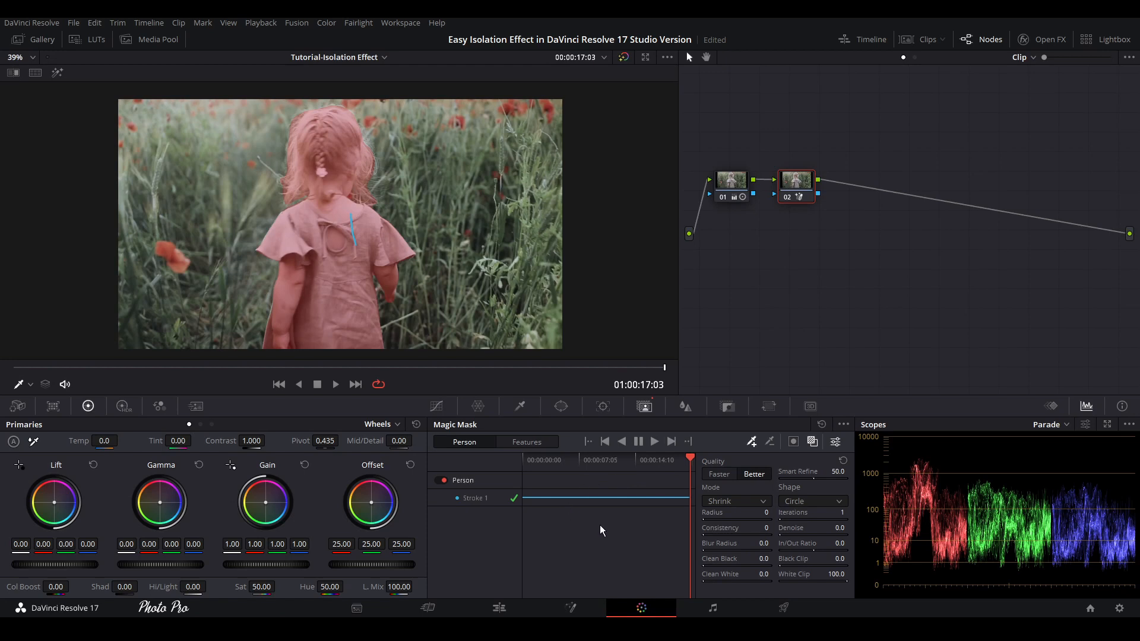
mouse_move(567, 525)
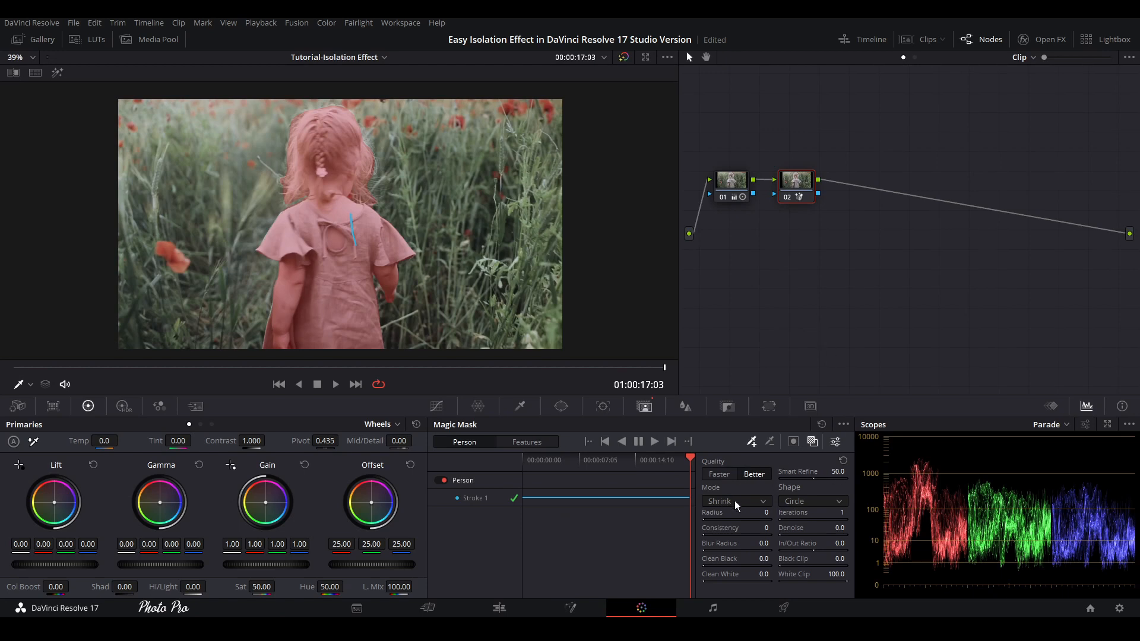
mouse_move(754, 495)
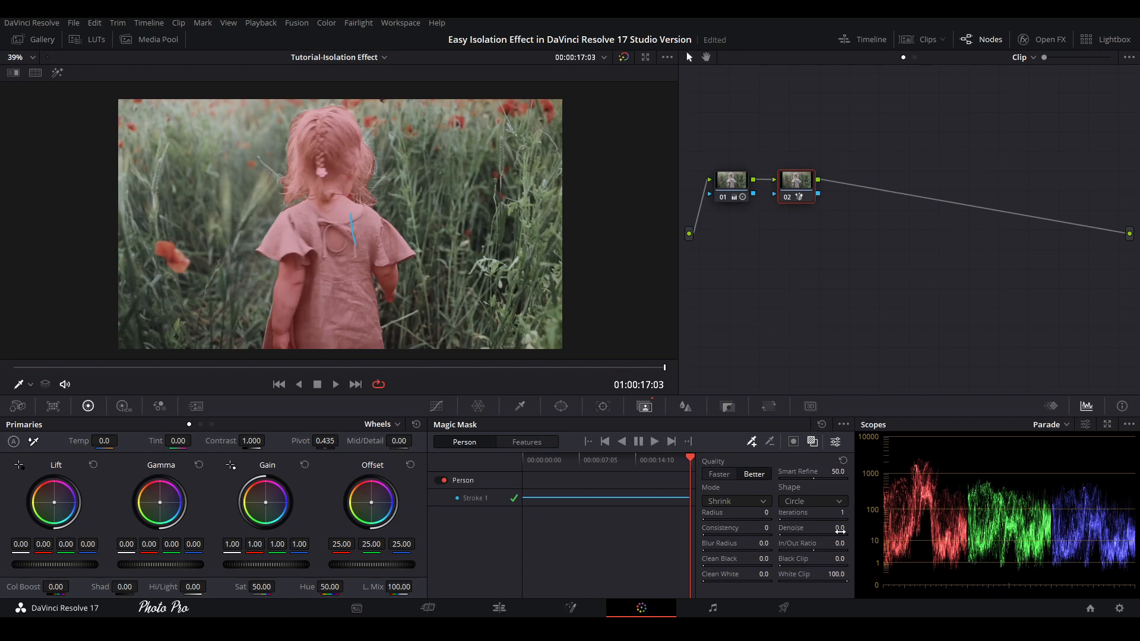
Raise the person mask's Denoise to 15.0 and In/Out Ratio to 8.0
left_click(836, 527)
type("8")
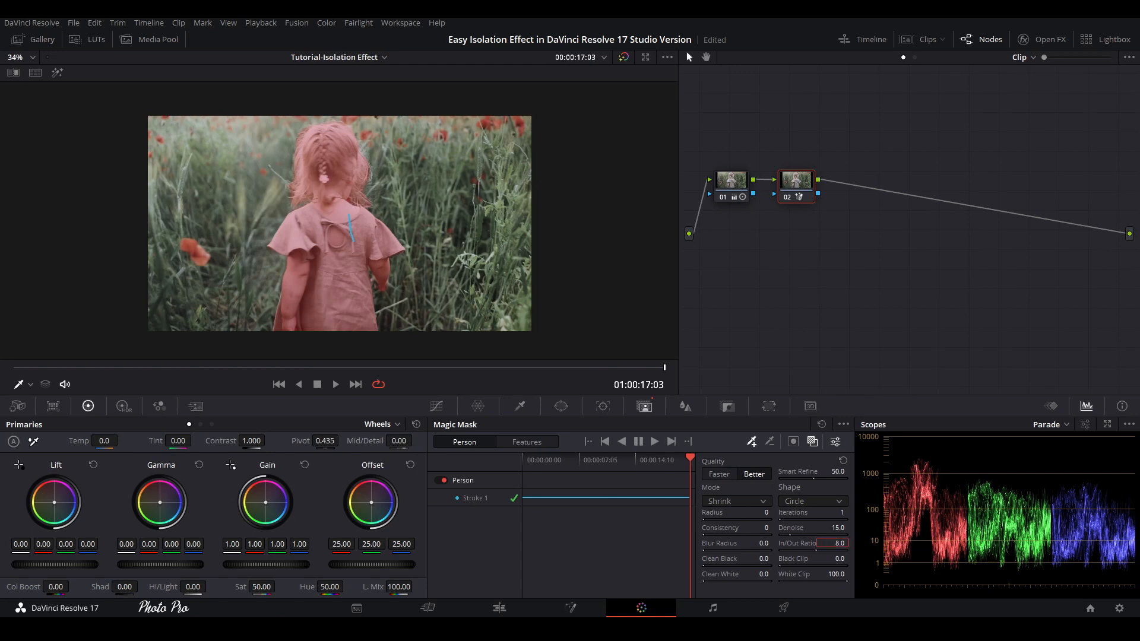
mouse_move(430, 592)
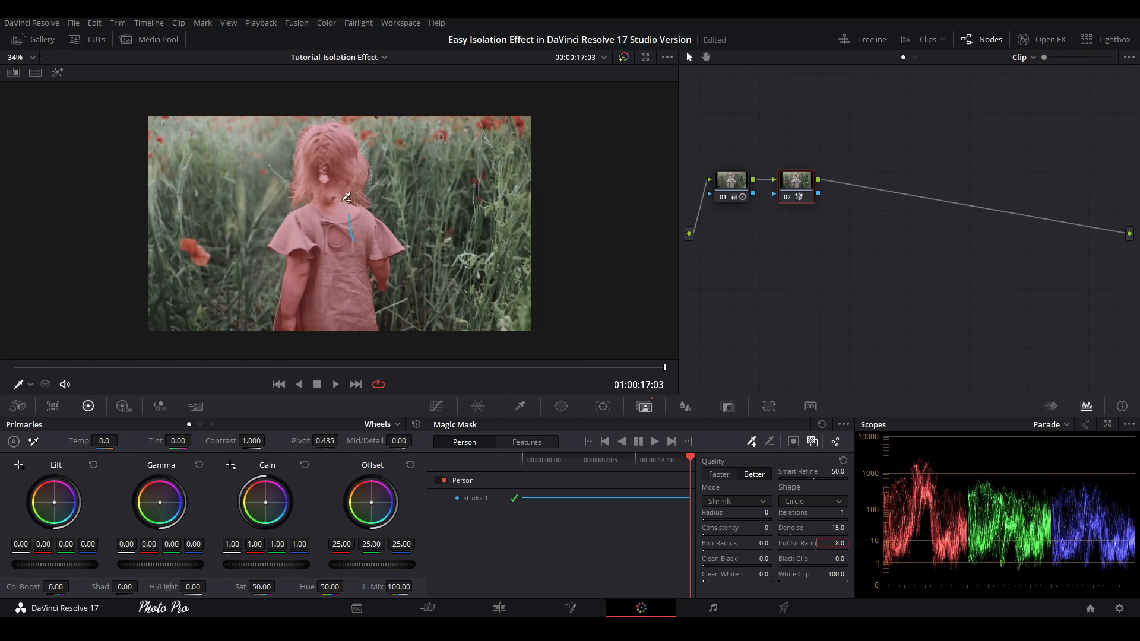
mouse_move(135, 597)
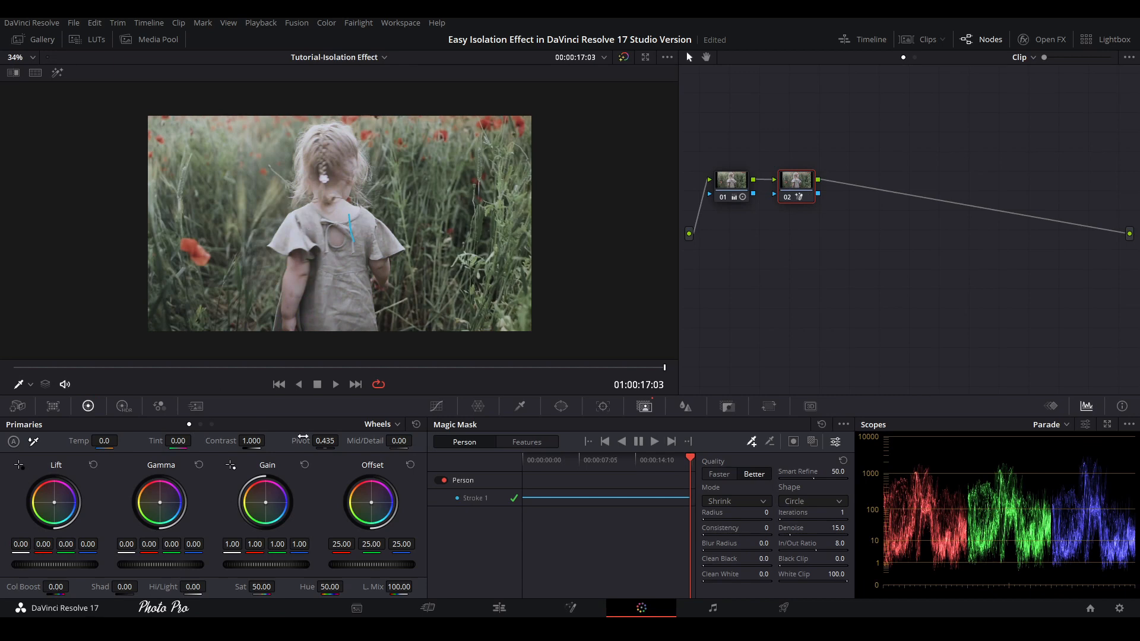
Check the Log colour wheels, then return to the standard Primaries wheels
left_click(377, 424)
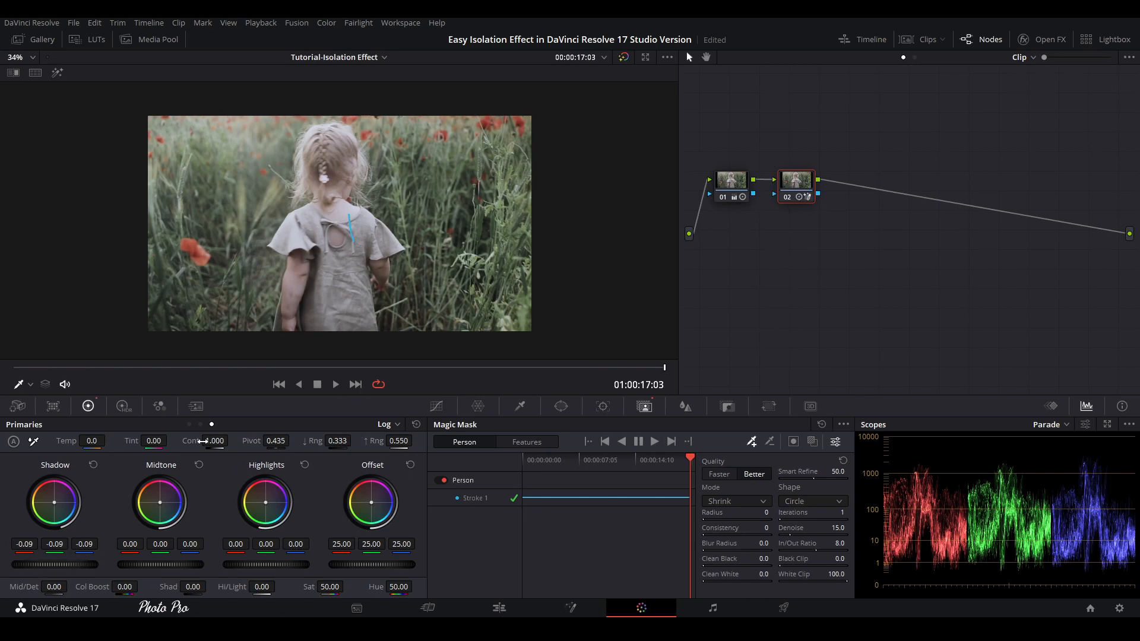
left_click(382, 424)
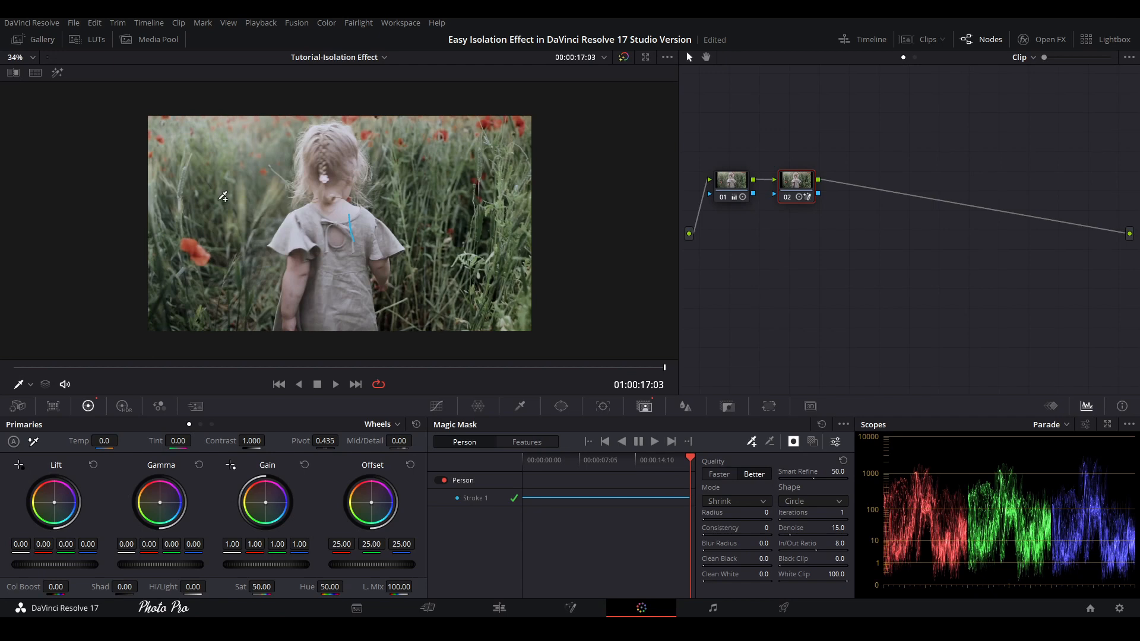
Rotate the background Hue to about 69.2 for purple-pink, then return to the Edit page
left_click(329, 587)
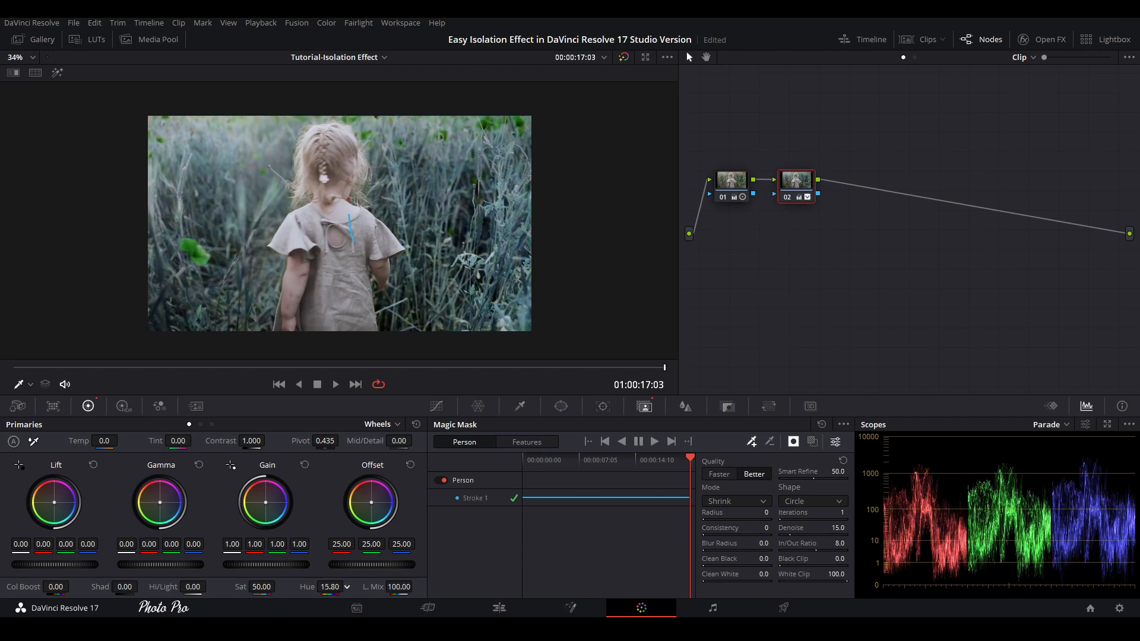
left_click(331, 586)
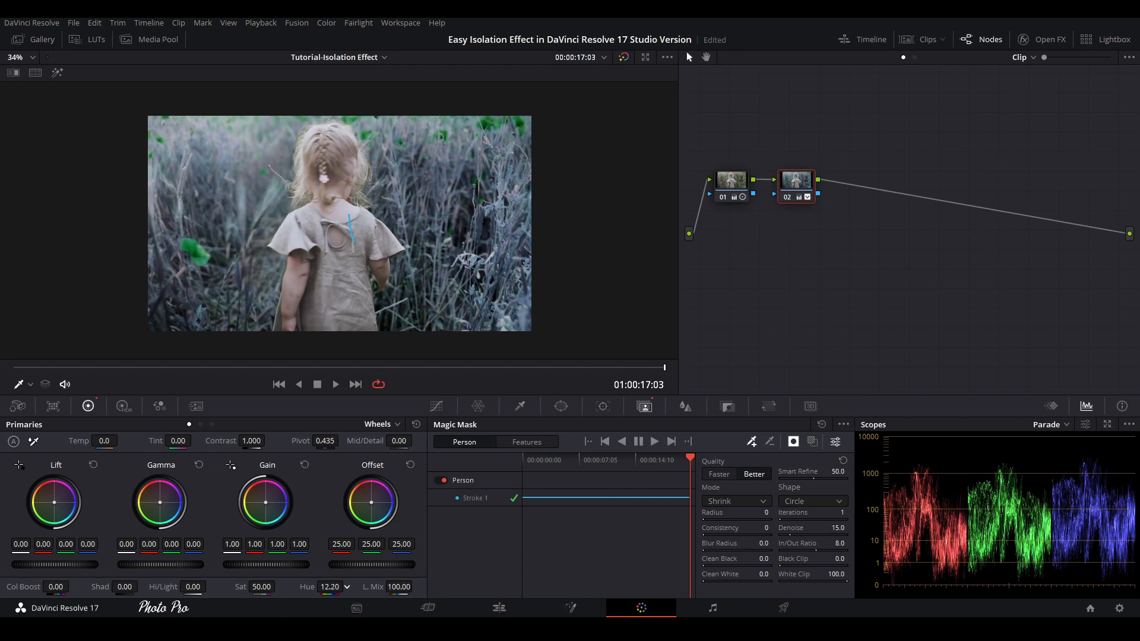
mouse_move(349, 347)
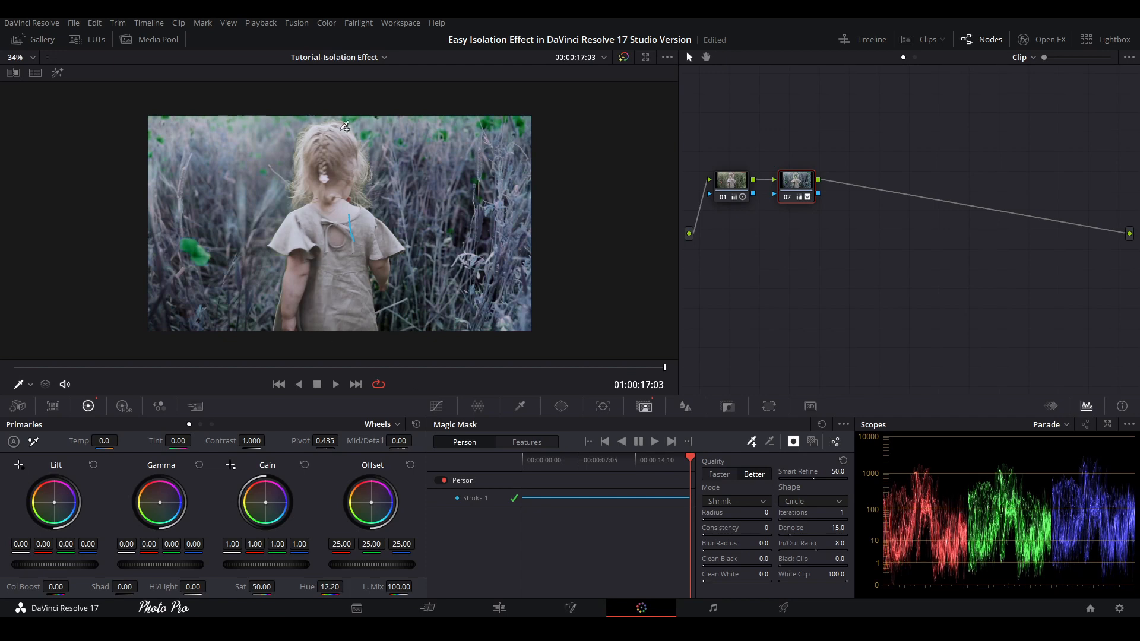
mouse_move(294, 411)
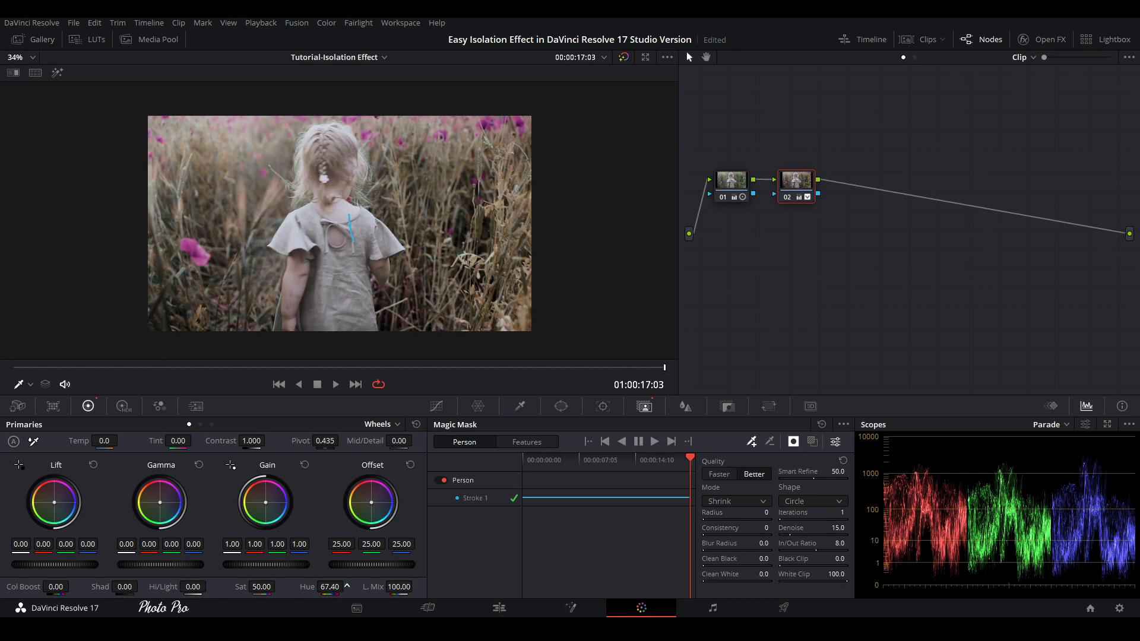
left_click_drag(328, 587, 334, 586)
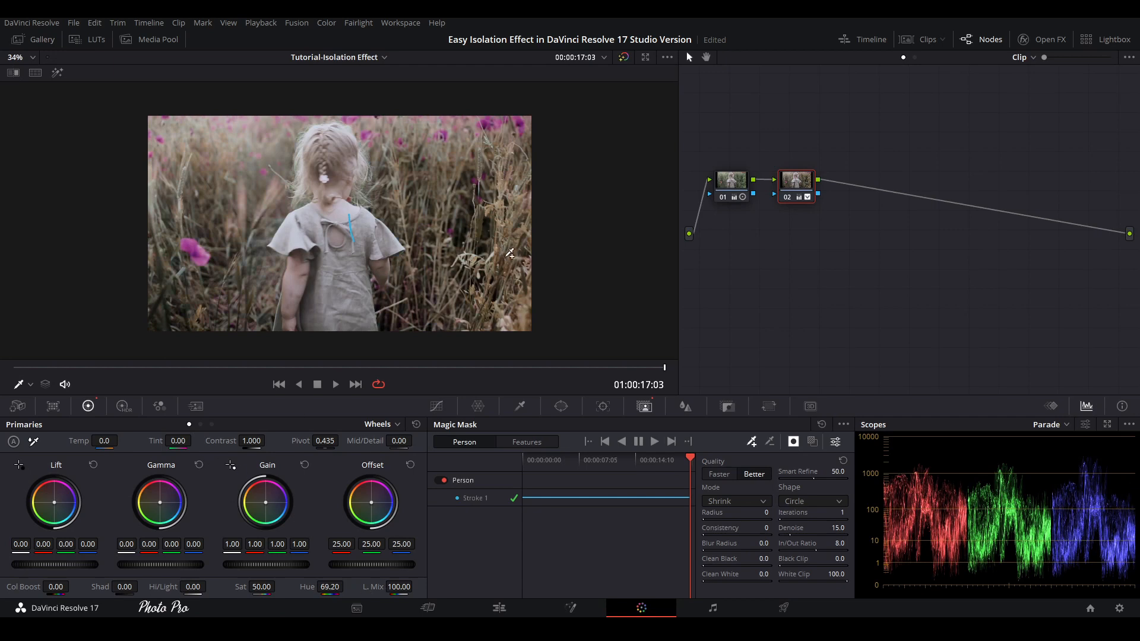
mouse_move(842, 269)
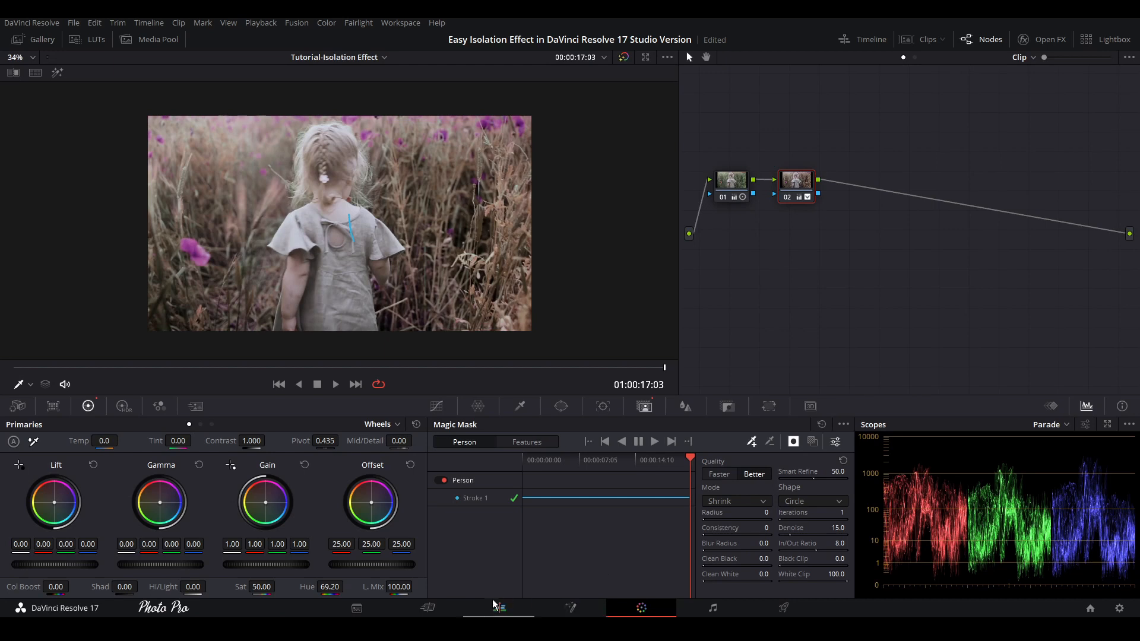
left_click(498, 608)
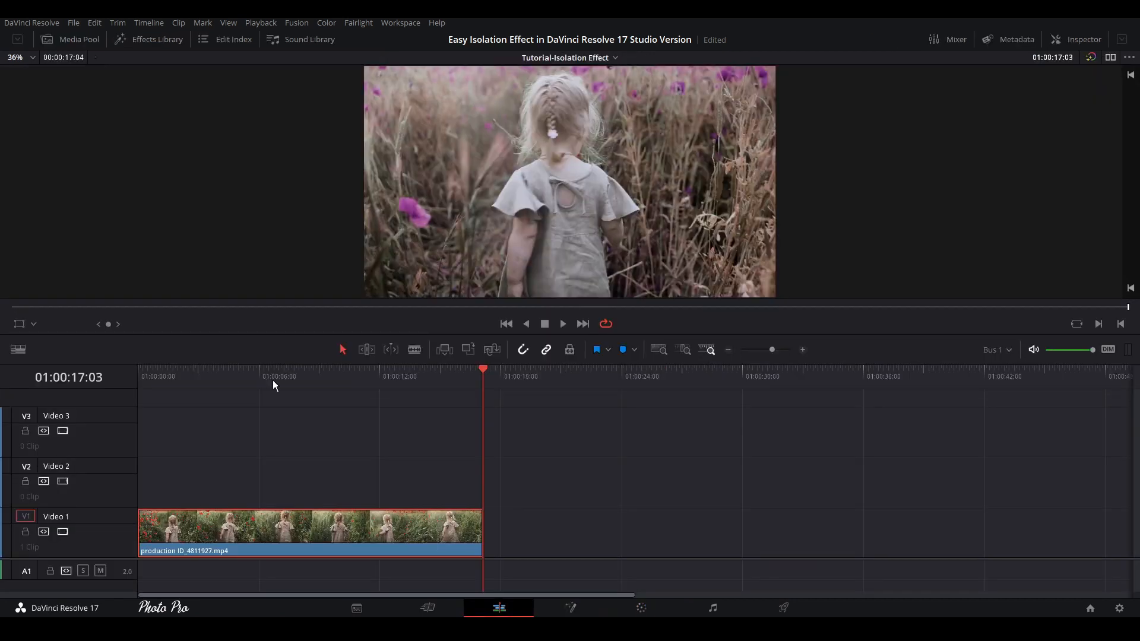